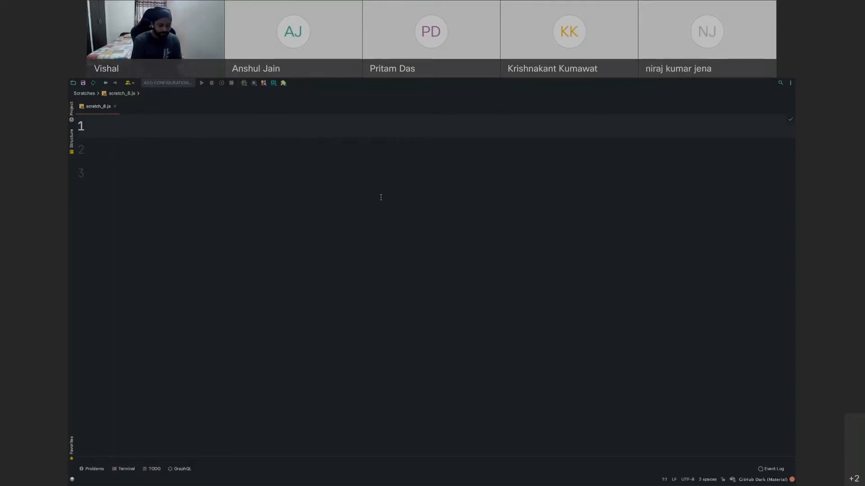
Write function display() whose body logs "hello" to the console
text(function)
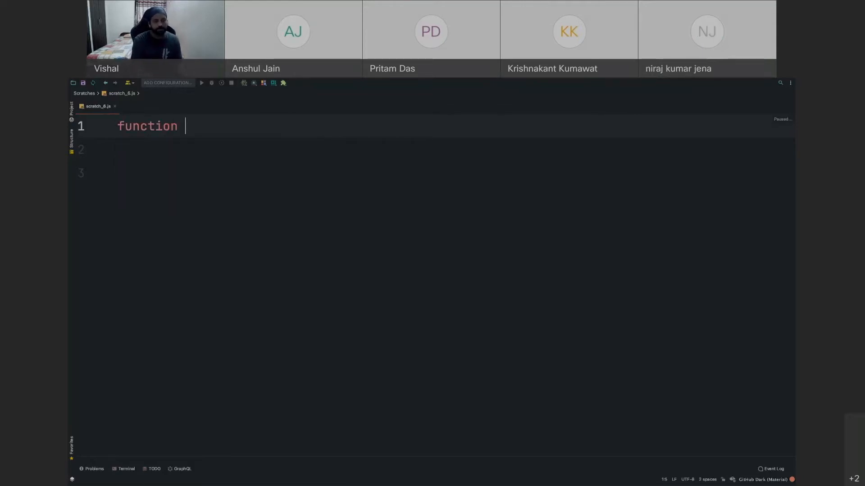
text(displ())
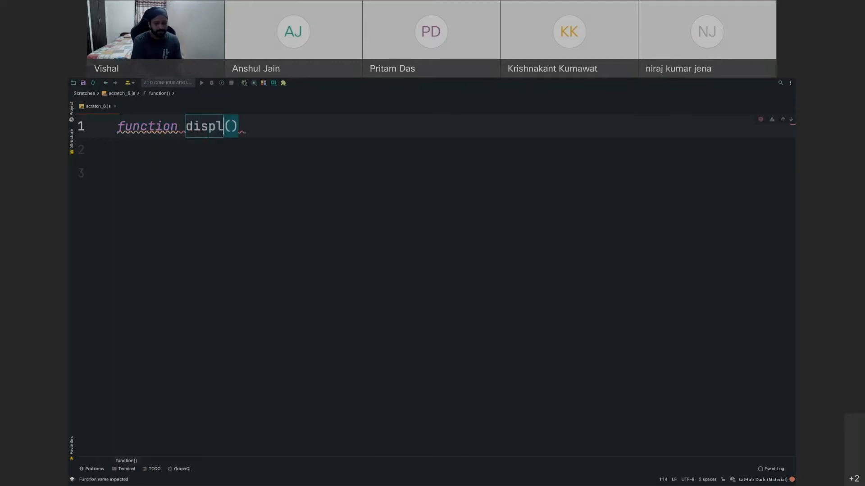
text(ay)
click(455, 150)
text(console.log()
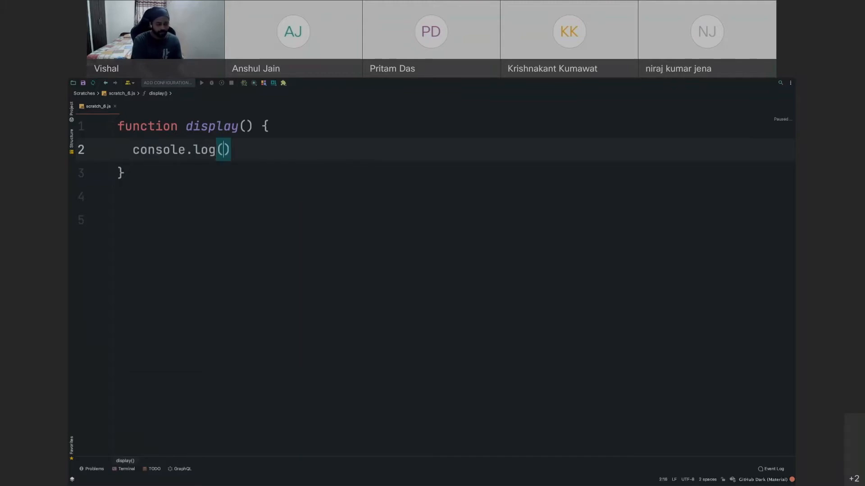
text("hello");)
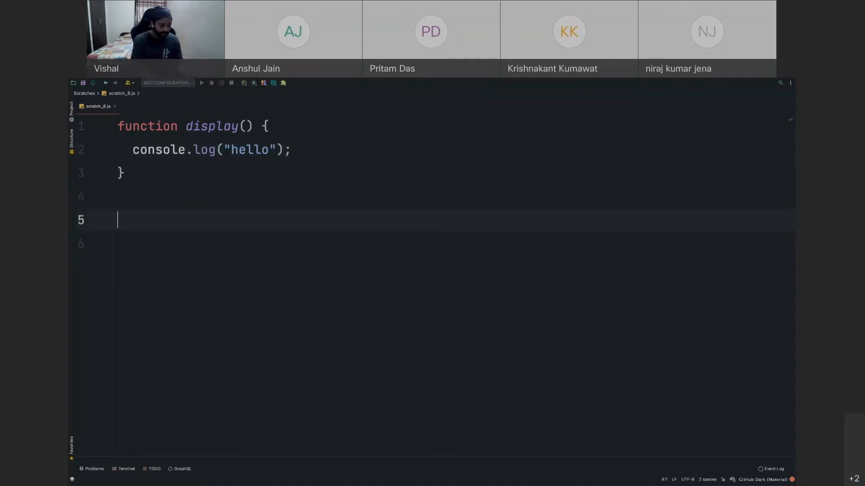
Call display(); on the line below the function
text(de)
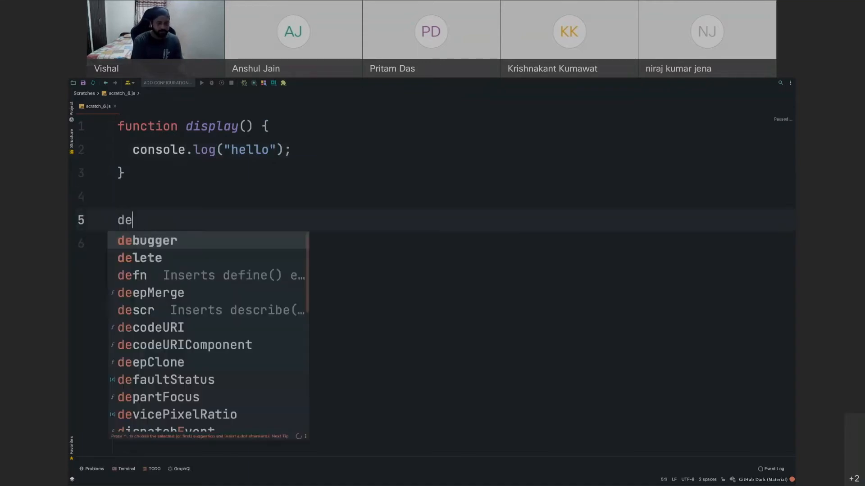
text(display())
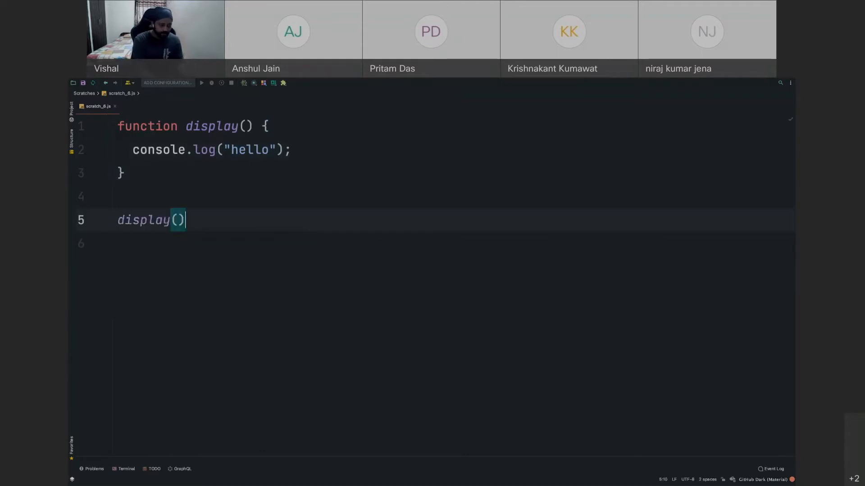
text(;)
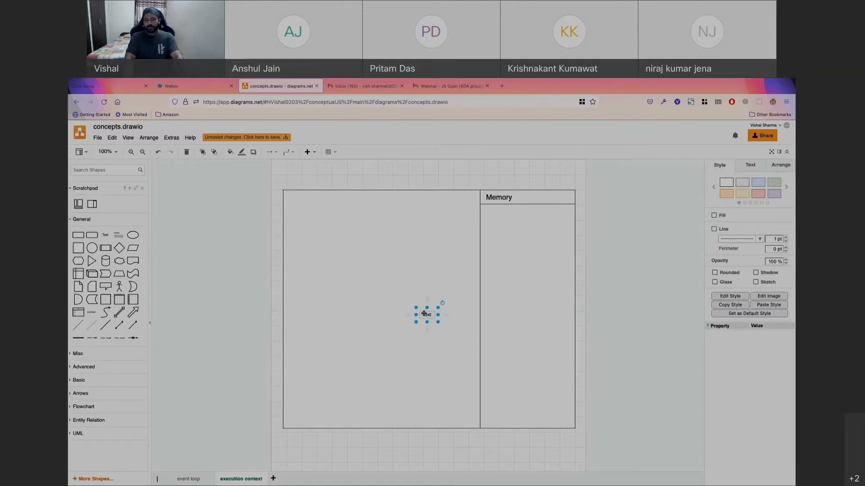
Place a text label in the Memory column and rename it to display
drag(426, 315, 491, 220)
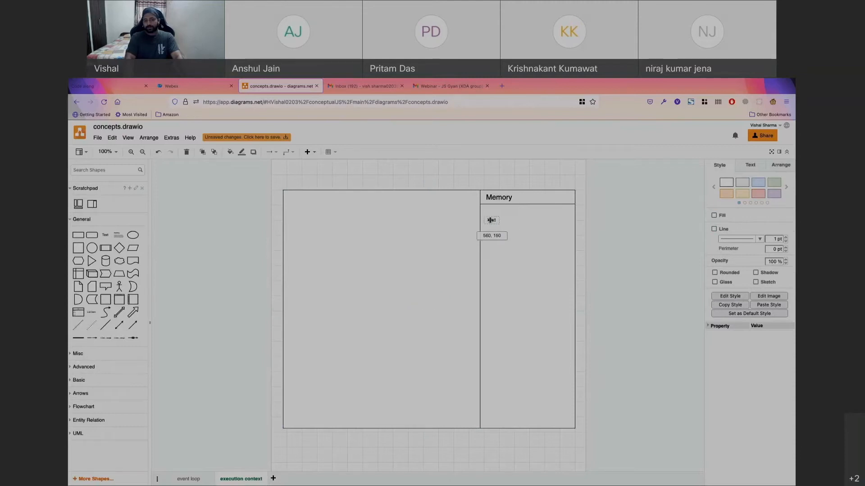
double_click(491, 220)
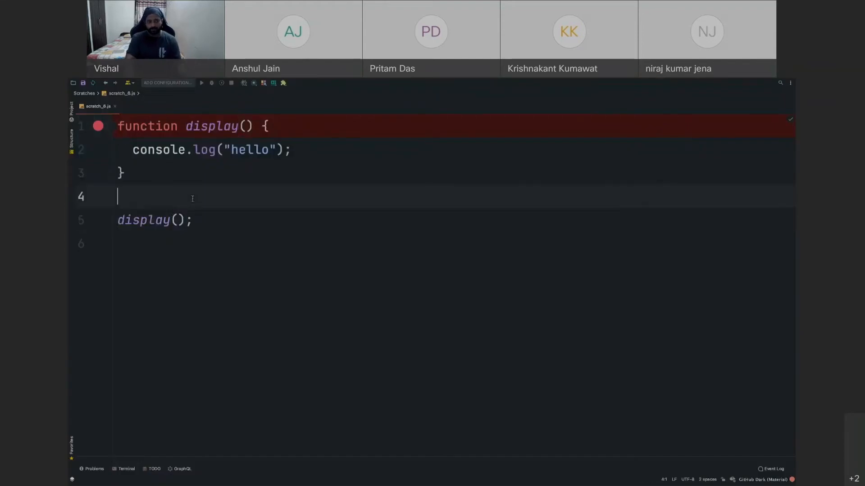
click(192, 220)
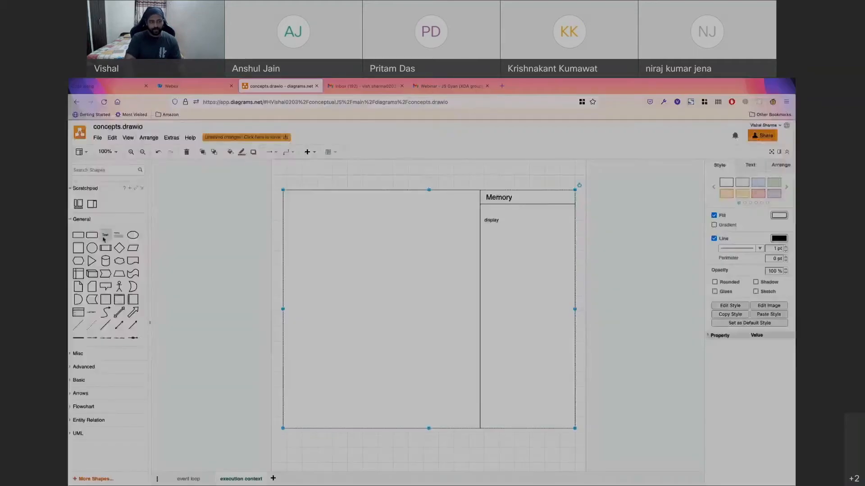
Drop a new text label onto the canvas and move it to the context's upper left
drag(104, 234, 427, 315)
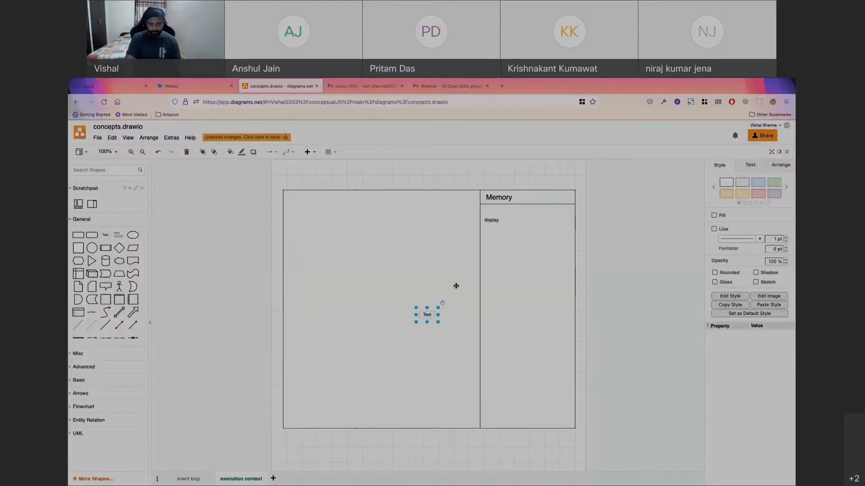
drag(426, 315, 309, 201)
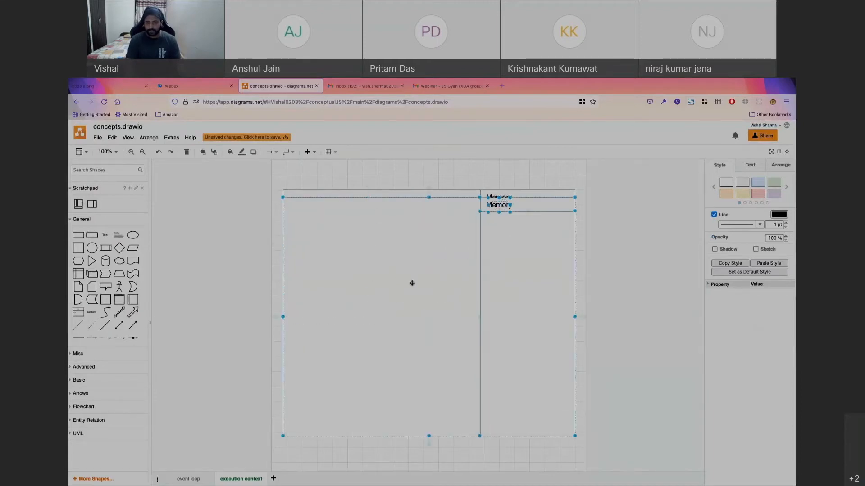
mouse_move(584, 441)
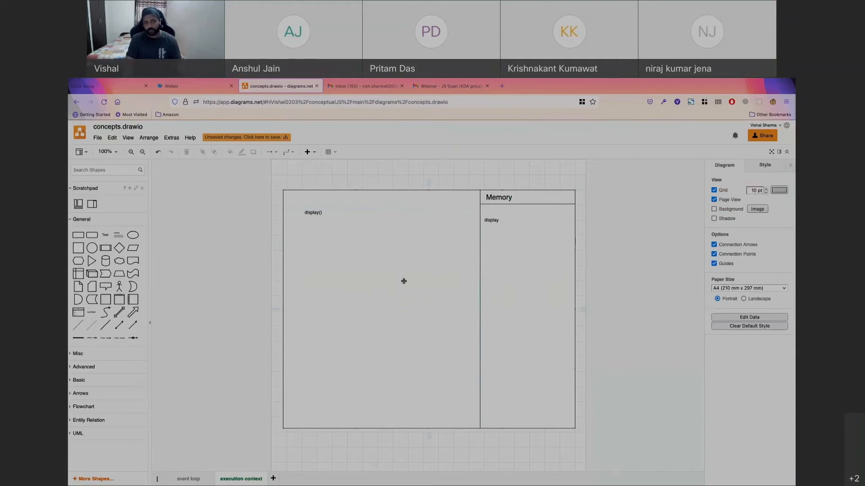
mouse_move(393, 302)
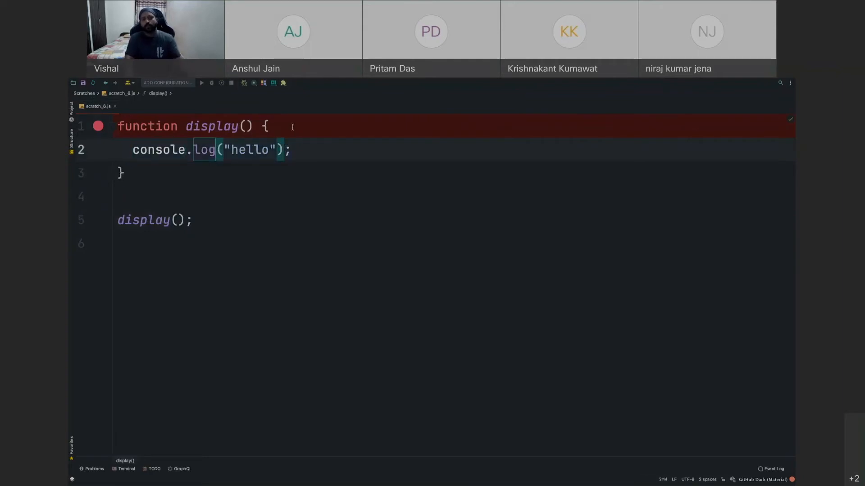
Add let data = {}; as the first line of display's body
key(Enter)
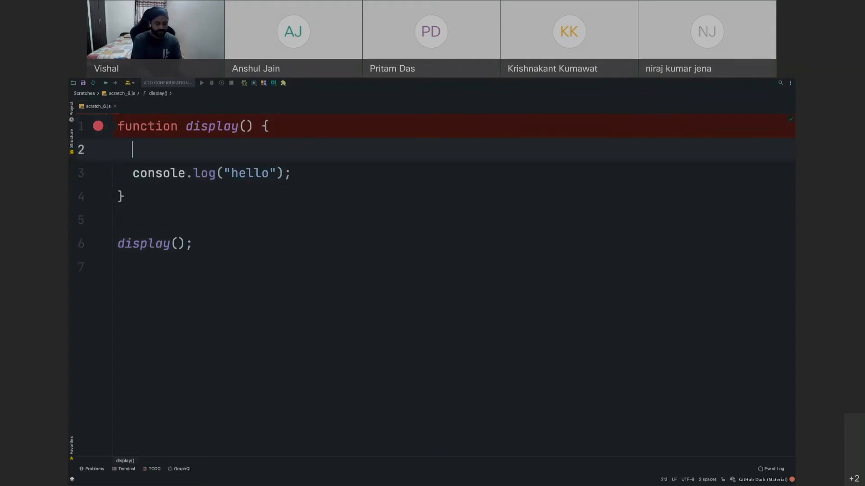
text(let)
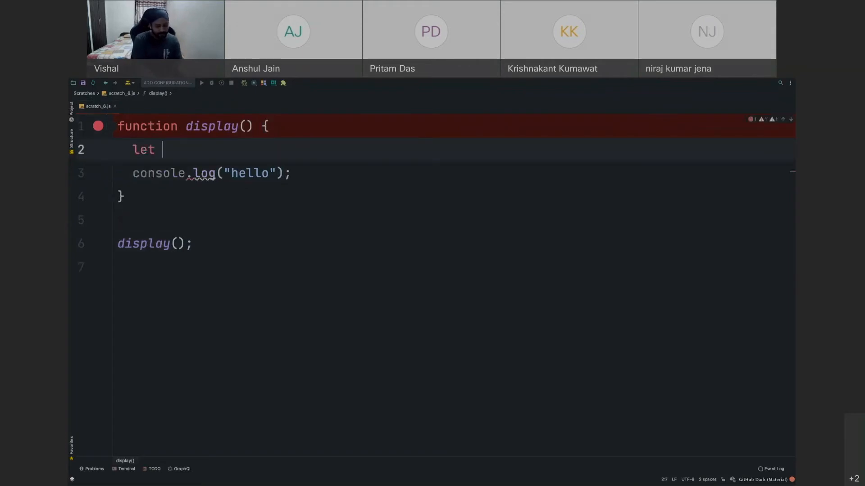
text(data = {};)
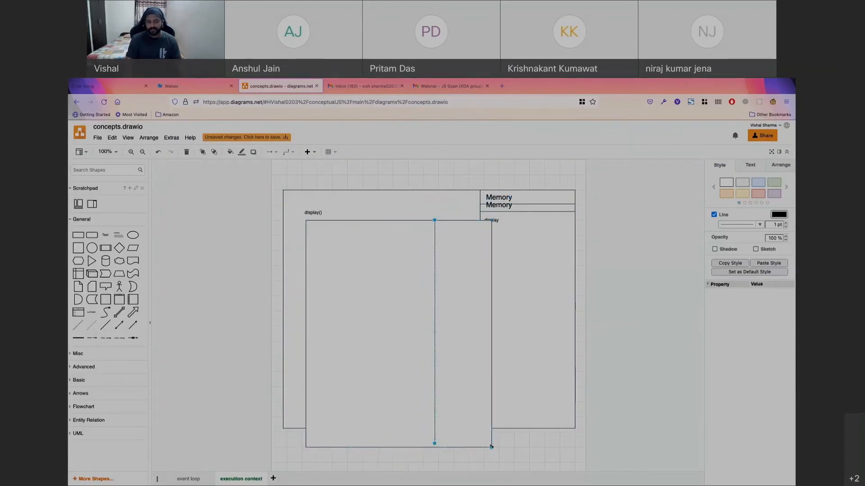
Shorten the nested display() context box and its dividing line to fit the outer context
drag(491, 446, 452, 304)
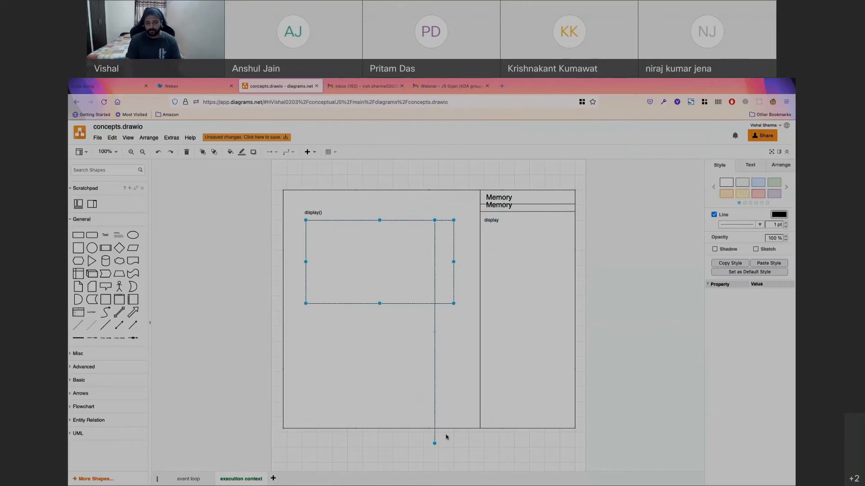
drag(434, 303, 434, 313)
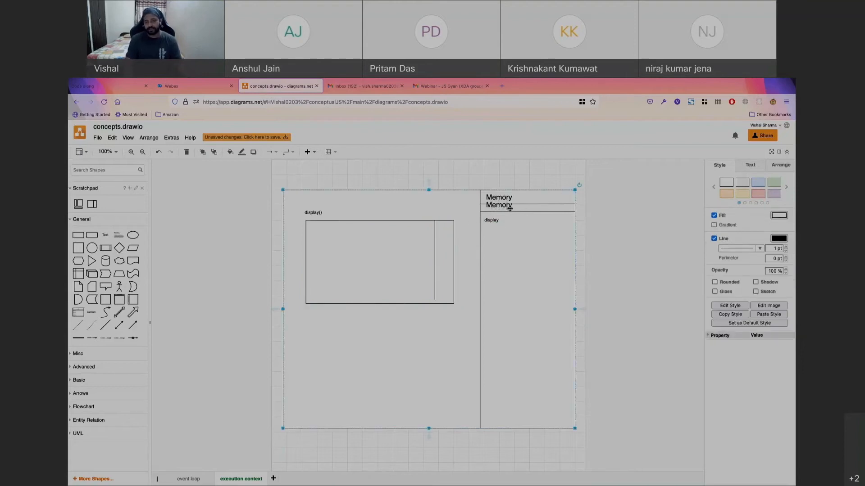
drag(499, 206, 442, 224)
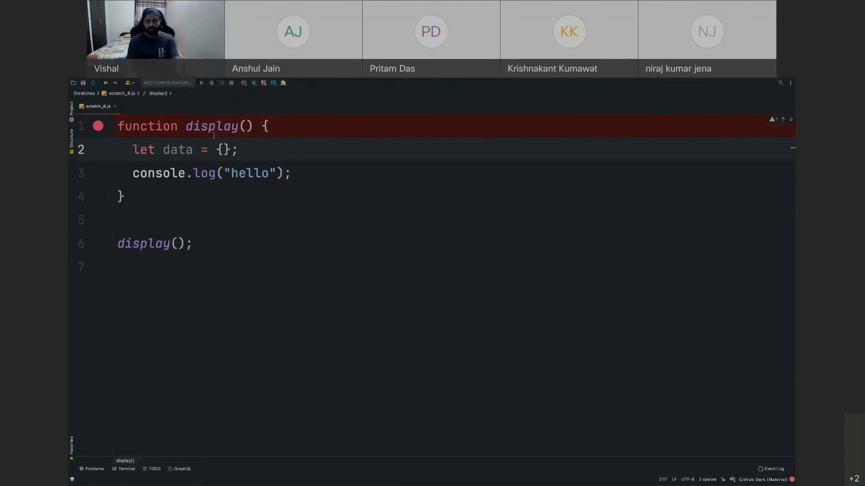
Replace the console.log line in display() with return data;
click(238, 149)
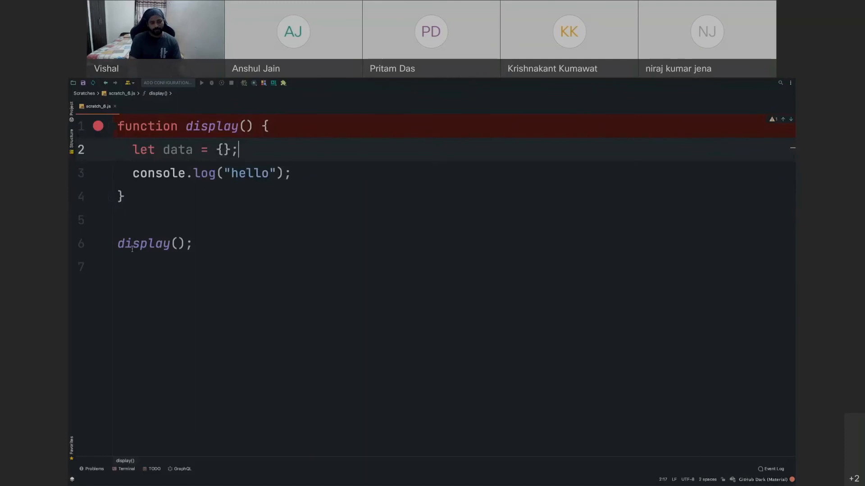
click(193, 243)
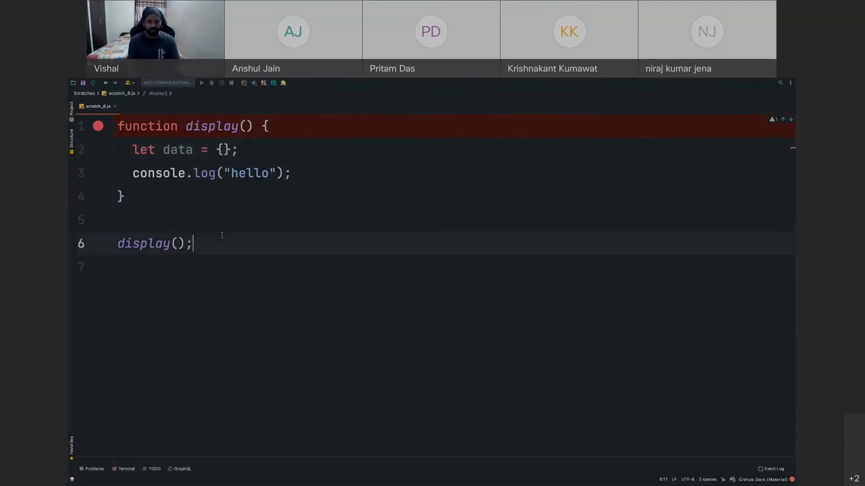
double_click(143, 243)
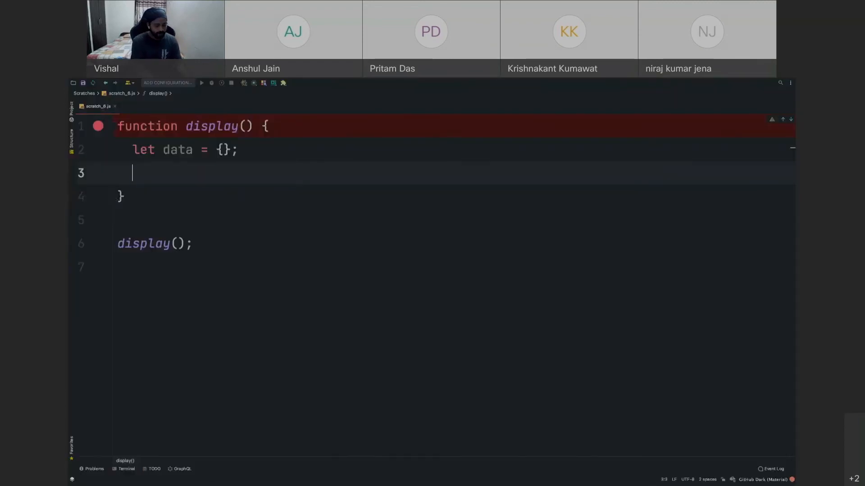
text(return data)
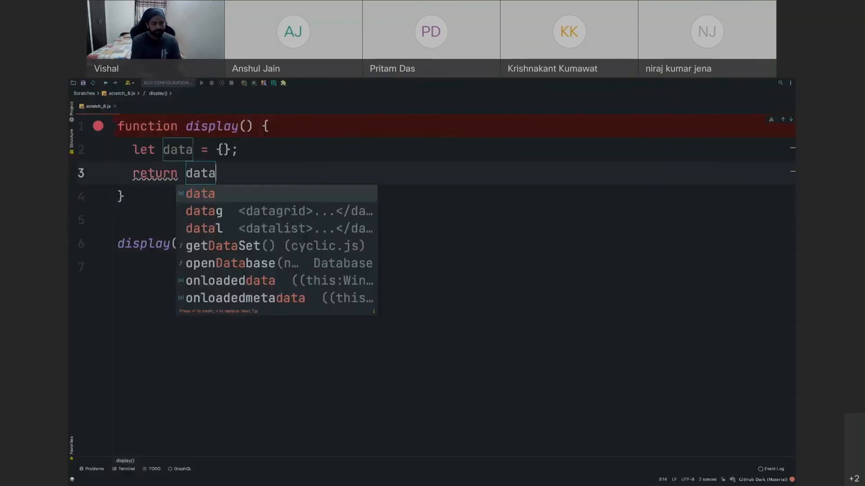
text({})
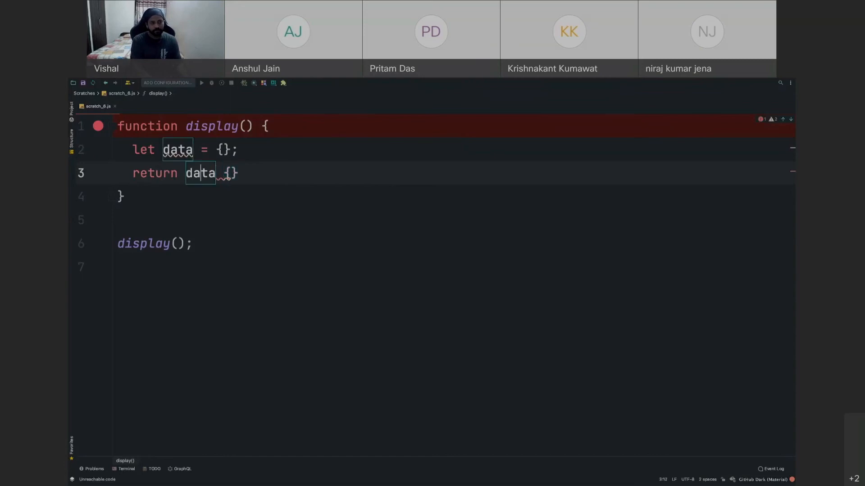
key(Backspace)
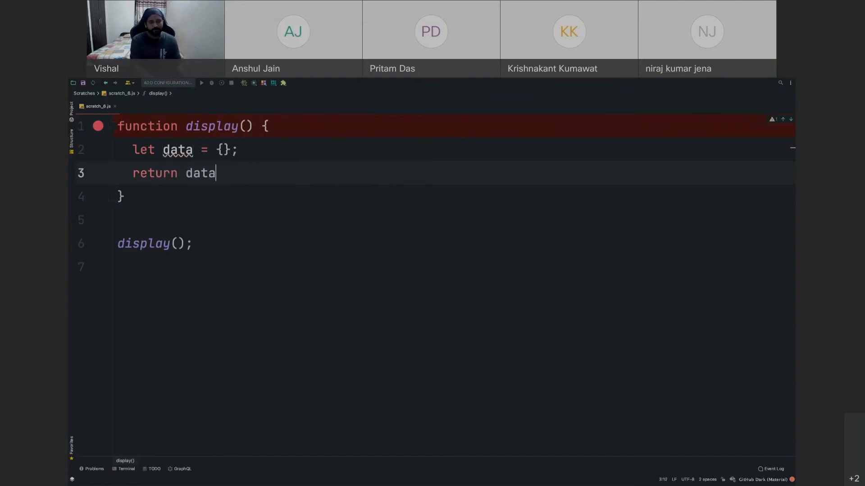
text(;)
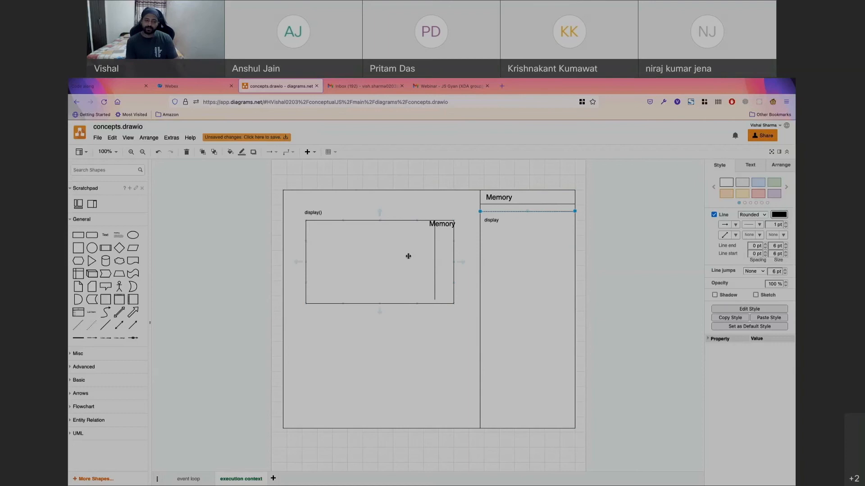
mouse_move(313, 274)
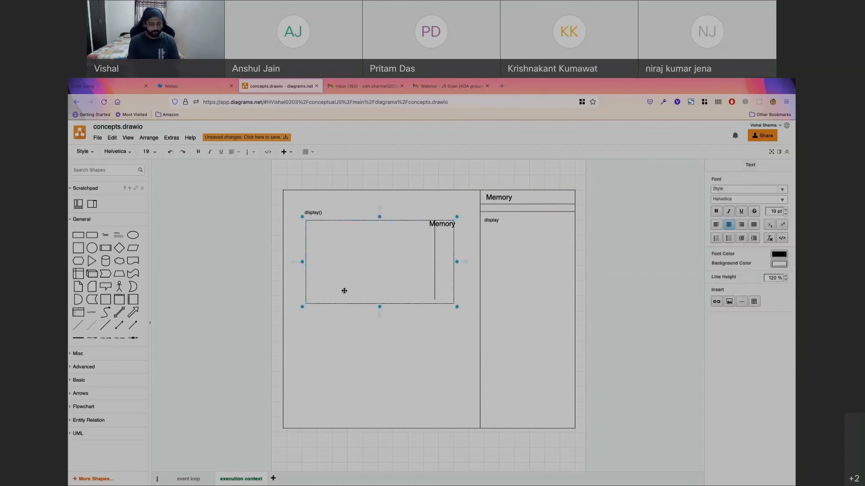
Complete the return statement inside display()
text(return data;)
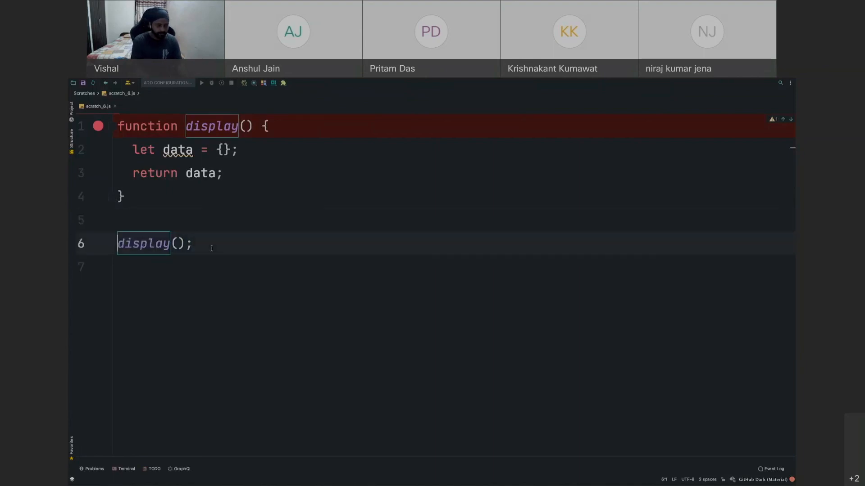
Prefix the display() call with let result = to capture its return value
text(let result)
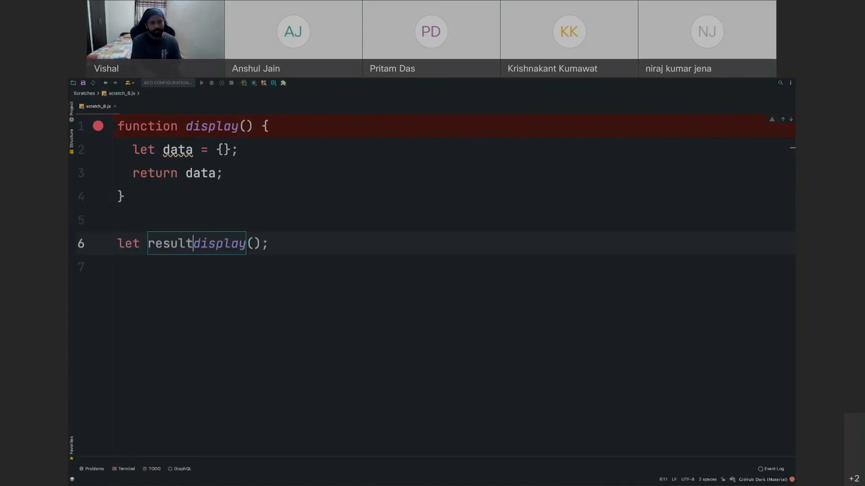
text(=)
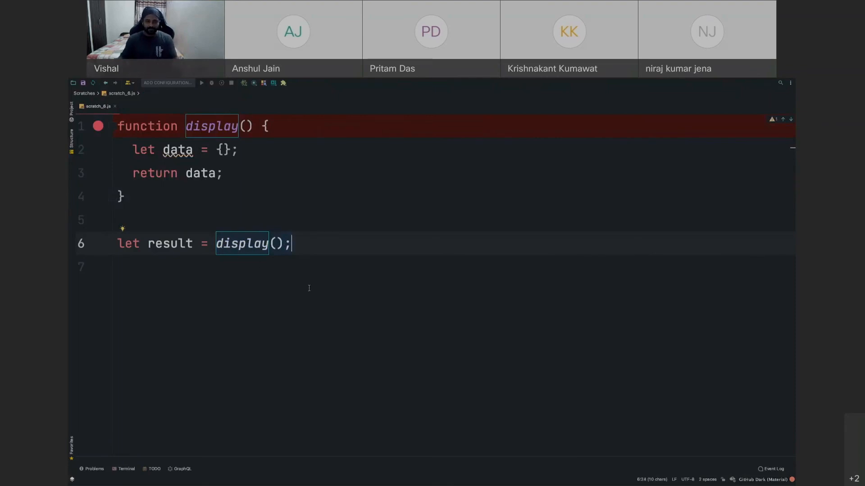
mouse_move(390, 278)
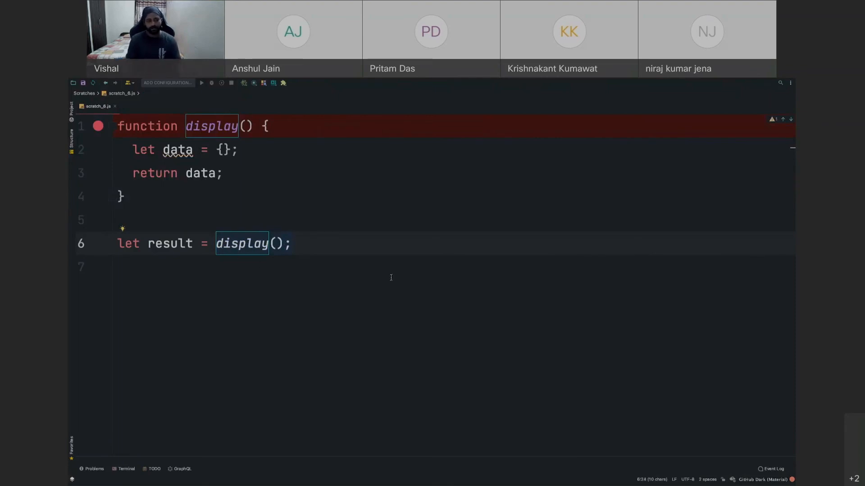